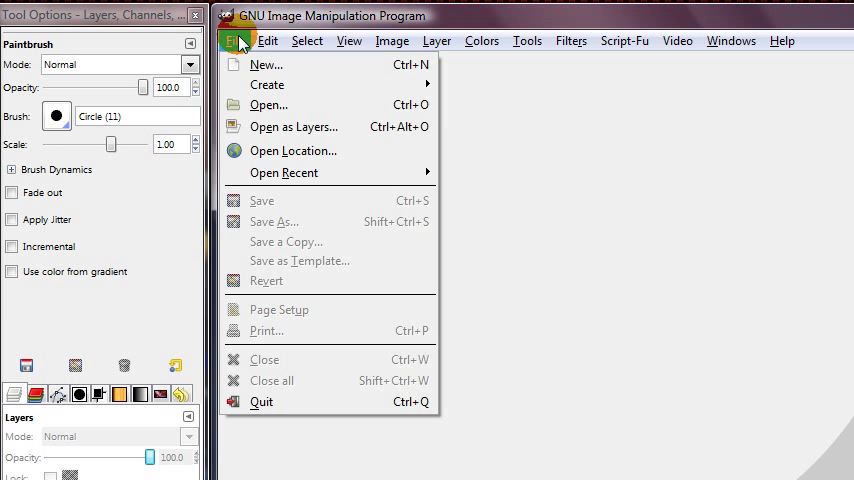
Create a new blank 600×400 pixel image.
{"action": "left_click", "coordinate": [266, 64]}
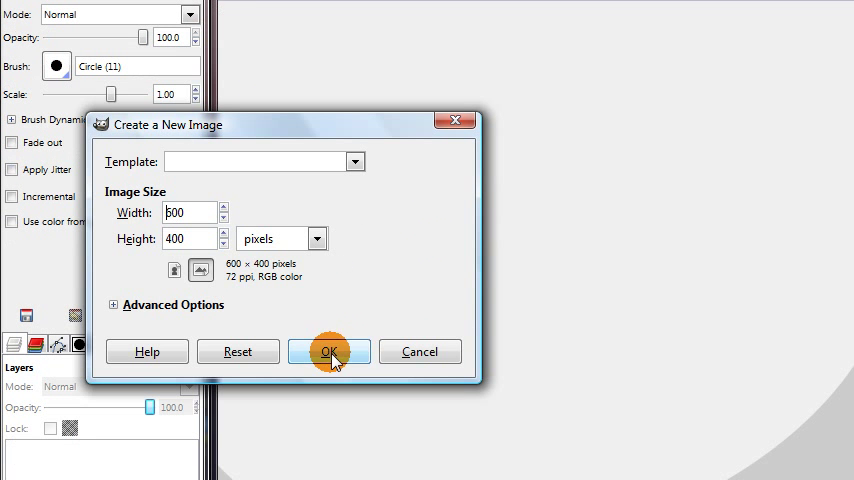
{"action": "left_click", "coordinate": [330, 352]}
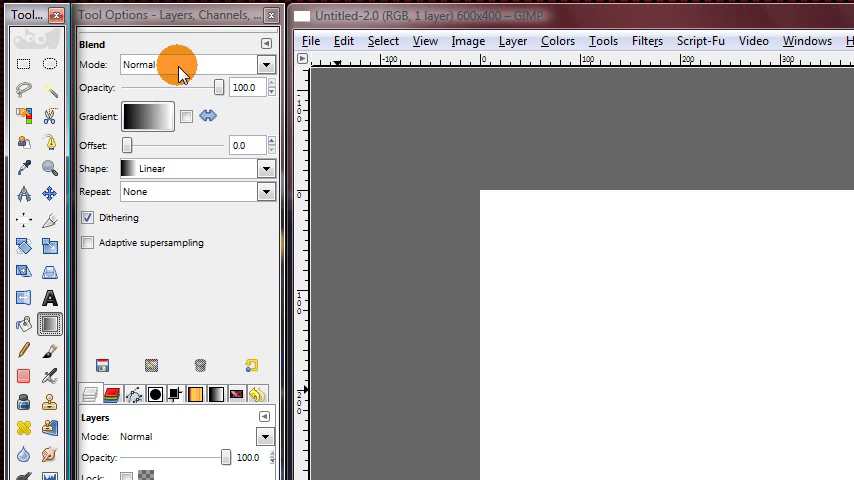
Set the Blend tool to Difference mode, Metallic Something gradient and Conical (sym) shape.
{"action": "left_click", "coordinate": [264, 64]}
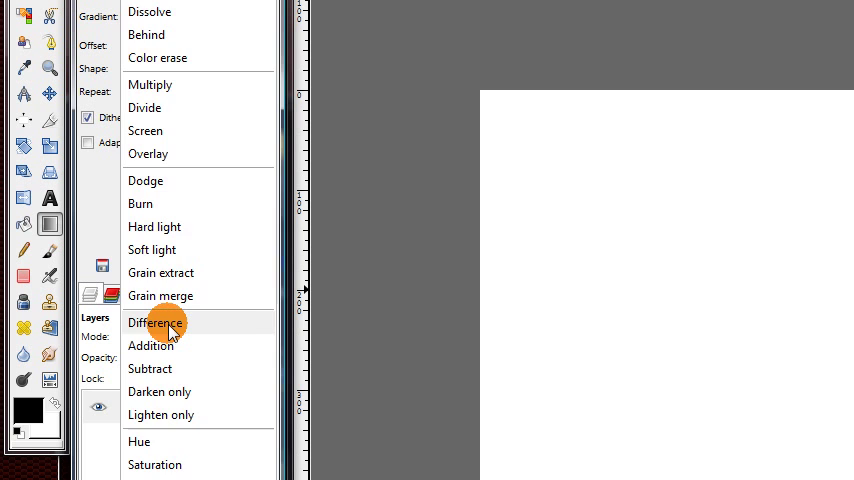
{"action": "left_click", "coordinate": [160, 322]}
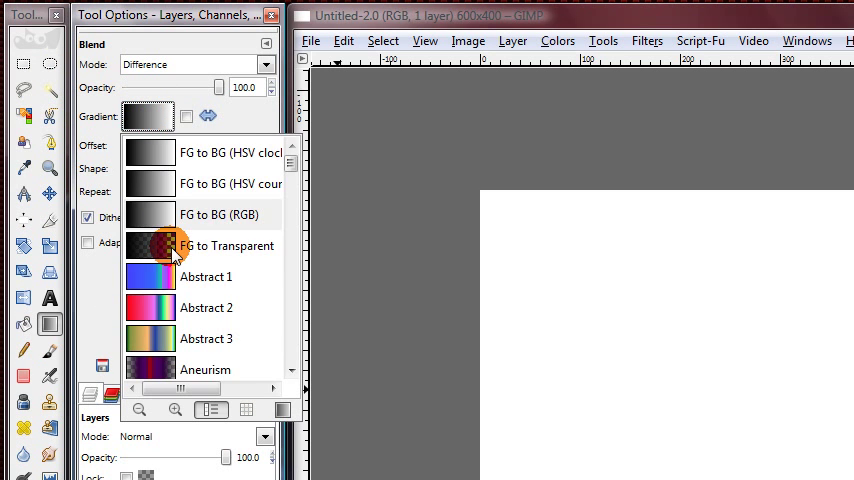
{"action": "scroll", "scroll_direction": "down", "scroll_amount": 3}
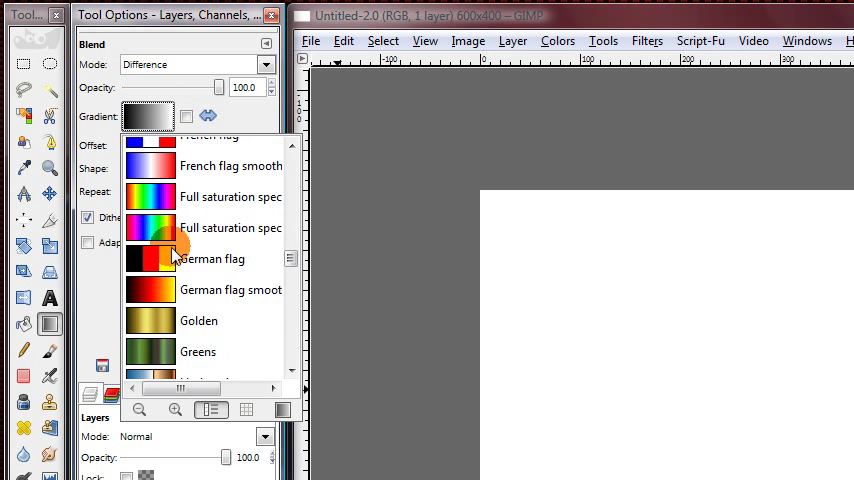
{"action": "scroll", "scroll_direction": "down", "scroll_amount": 3}
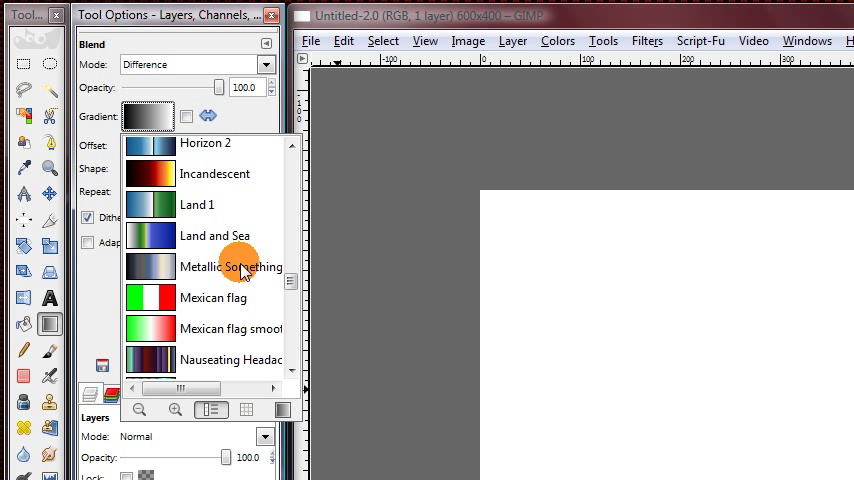
{"action": "left_click", "coordinate": [230, 268]}
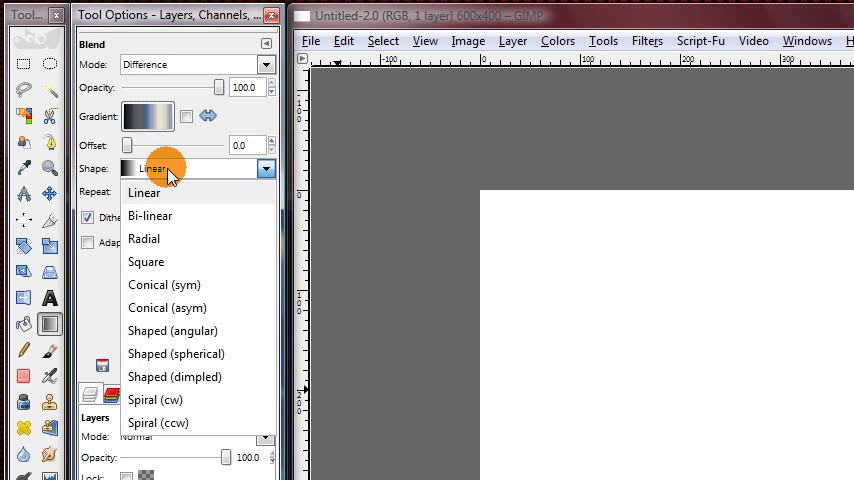
{"action": "mouse_move", "coordinate": [190, 284]}
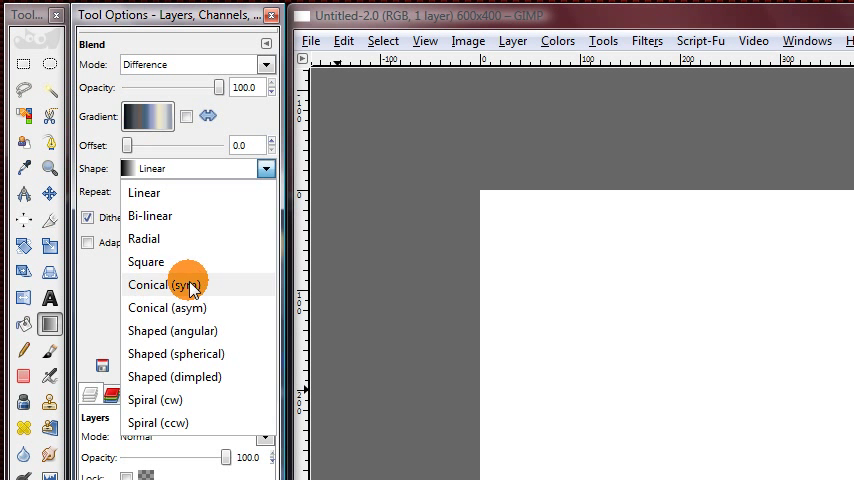
{"action": "left_click", "coordinate": [170, 284]}
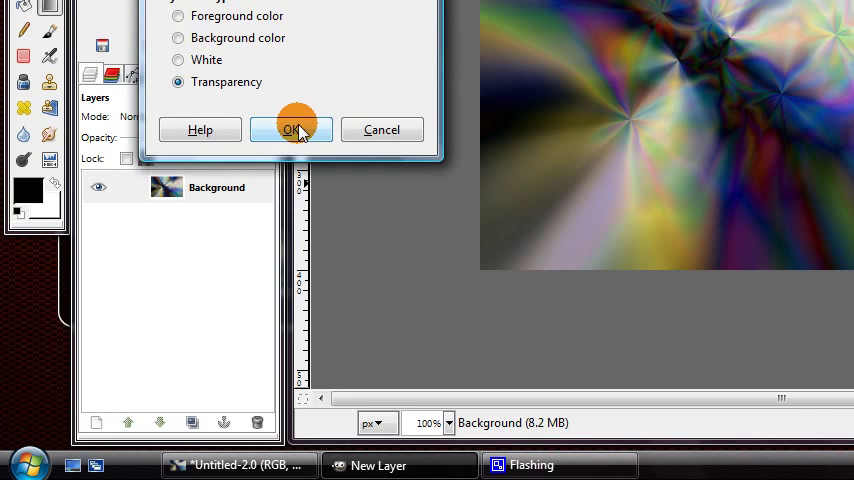
Add a transparent layer and fill it with randomized Solid Noise at X size 6.
{"action": "left_click", "coordinate": [292, 128]}
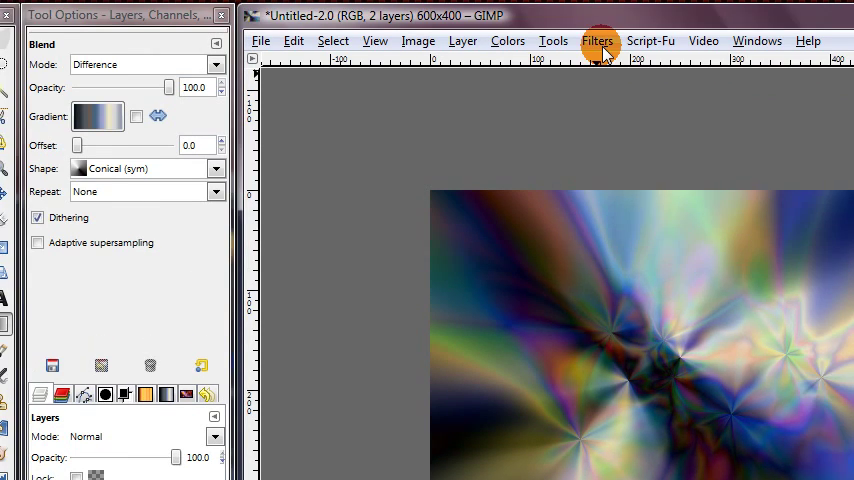
{"action": "left_click", "coordinate": [598, 40]}
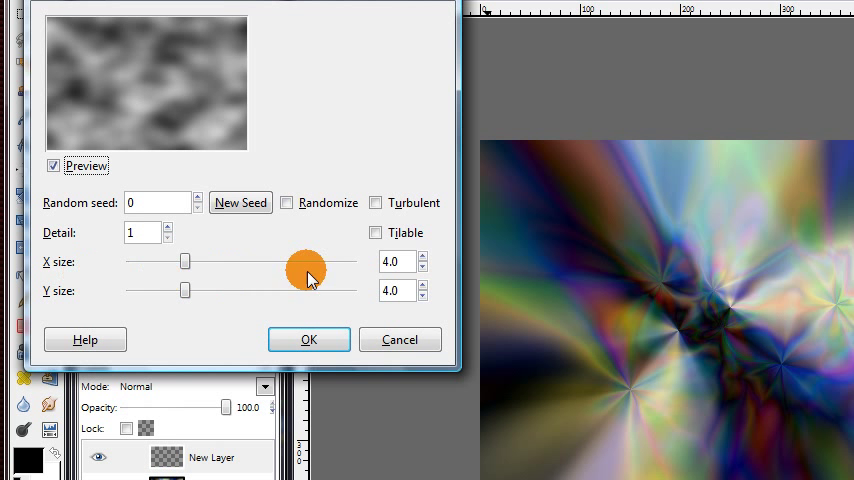
{"action": "mouse_move", "coordinate": [402, 272]}
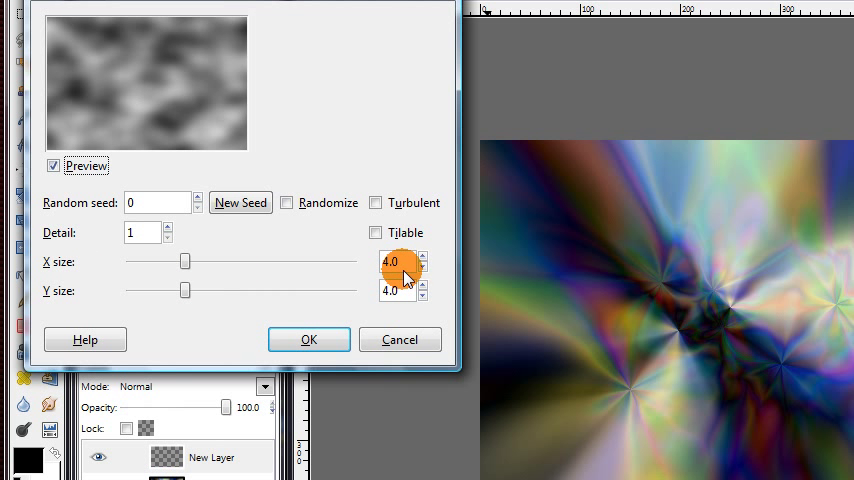
{"action": "left_click_drag", "start_coordinate": [184, 260], "coordinate": [212, 260]}
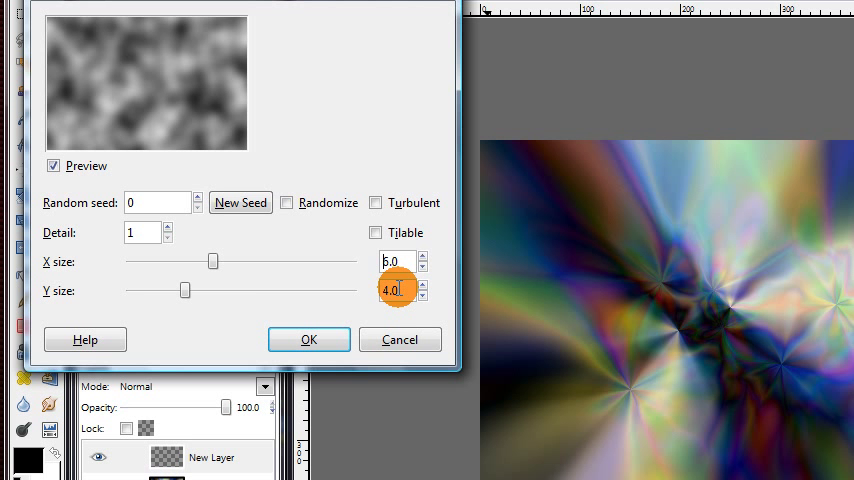
{"action": "mouse_move", "coordinate": [292, 190]}
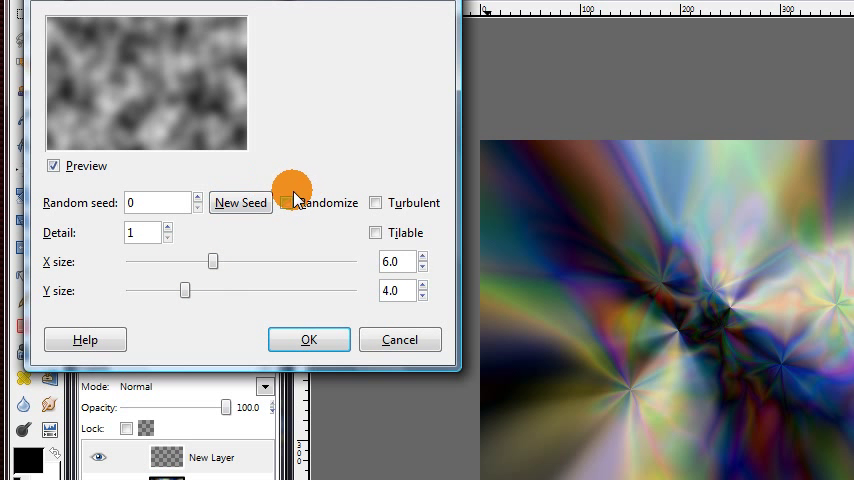
{"action": "left_click", "coordinate": [288, 204]}
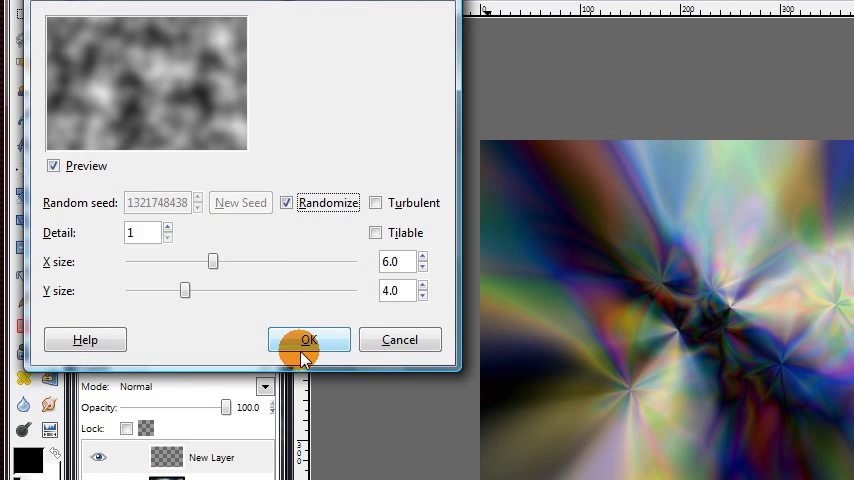
{"action": "left_click", "coordinate": [308, 340]}
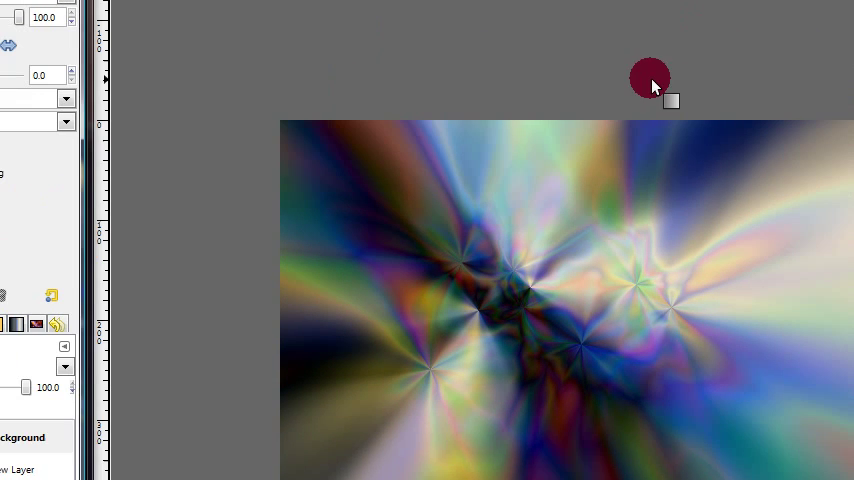
Browse the Filters menu to the Map group containing Displace.
{"action": "left_click", "coordinate": [448, 40]}
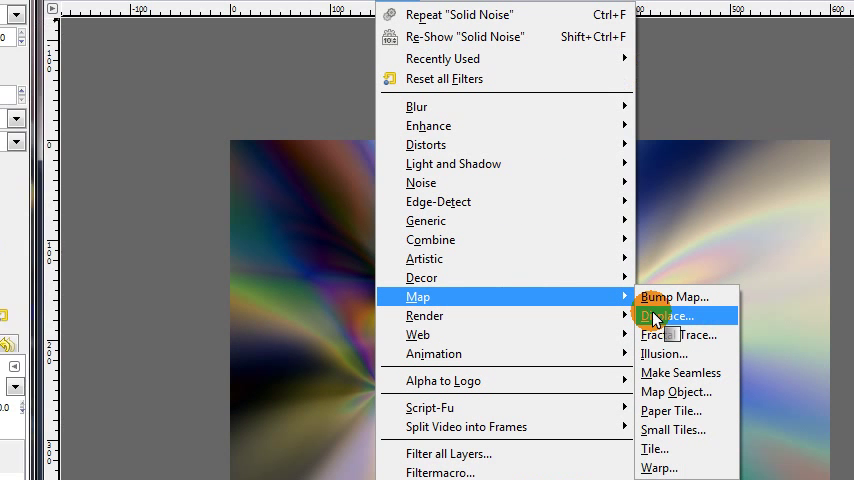
Displace the image by the noise layer with X 0, Y 20 and Smear edges.
{"action": "left_click", "coordinate": [672, 316]}
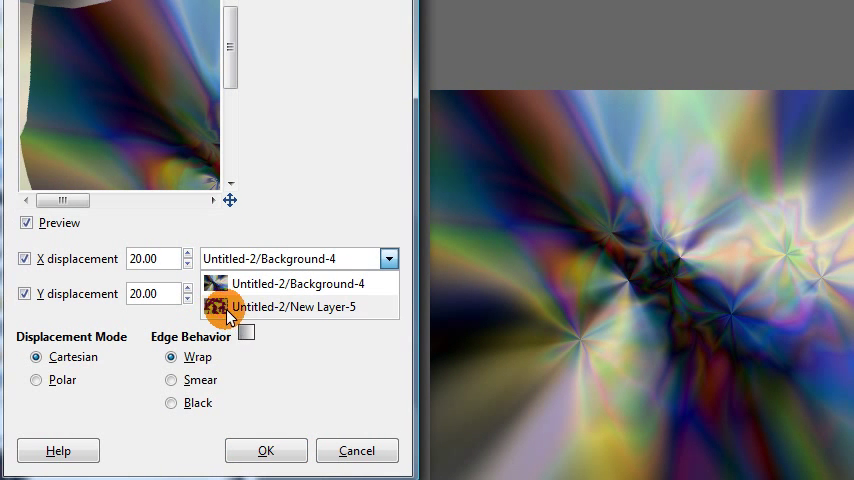
{"action": "left_click", "coordinate": [292, 306]}
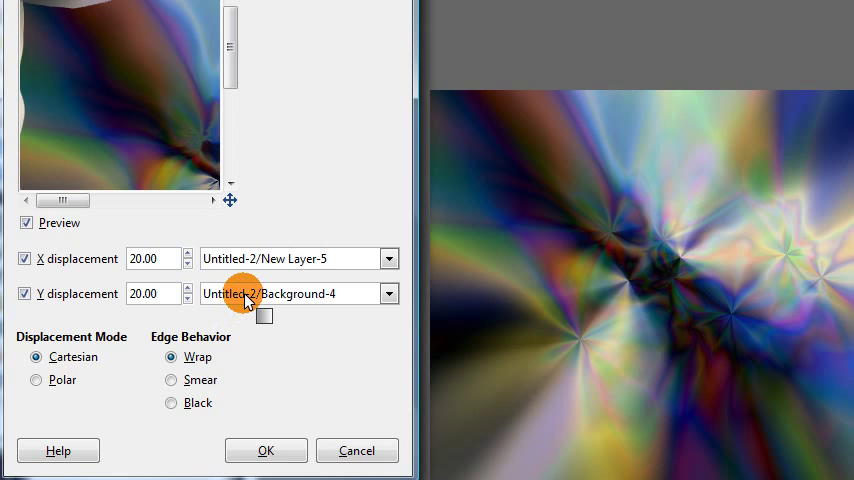
{"action": "left_click", "coordinate": [388, 292]}
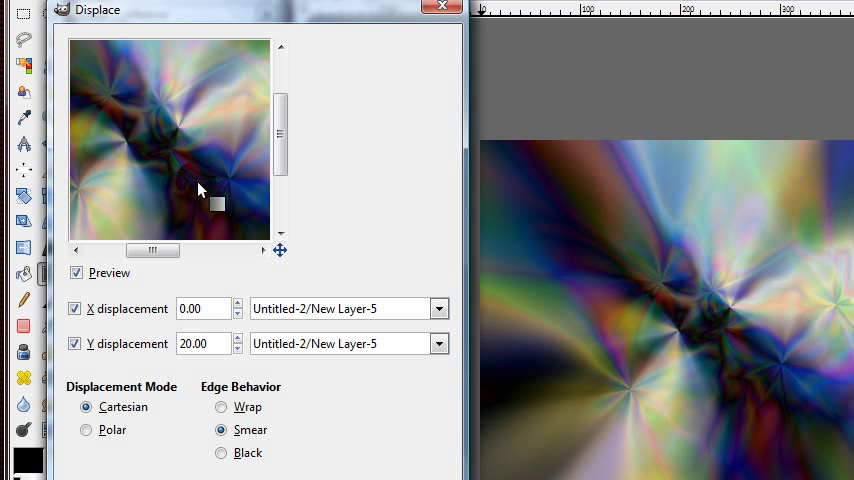
{"action": "triple_click", "coordinate": [200, 344]}
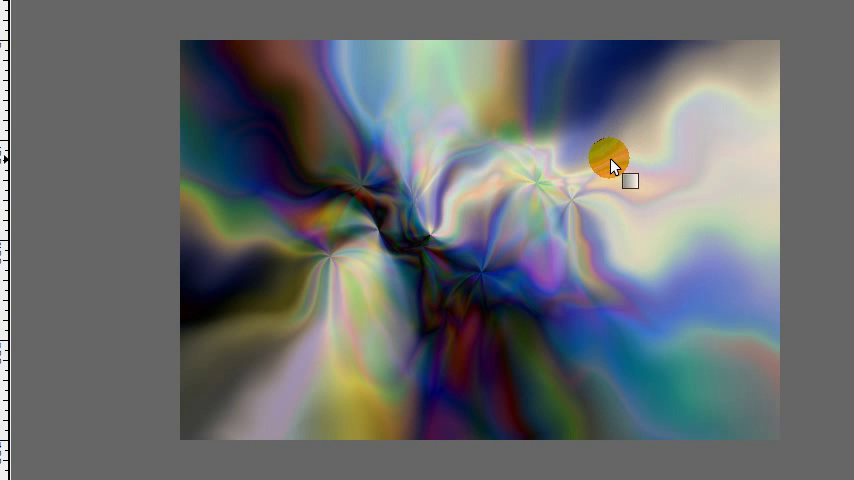
Repeat the Displace filter so the colors stretch into vertical drips.
{"action": "left_click", "coordinate": [348, 40]}
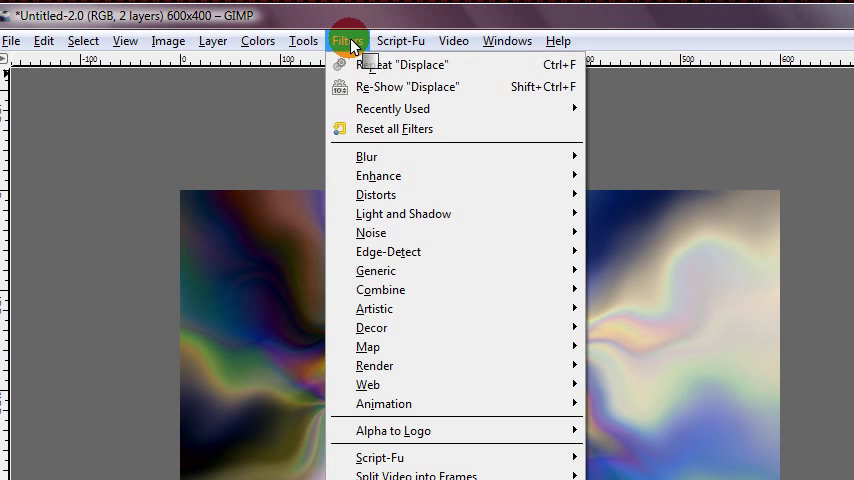
{"action": "mouse_move", "coordinate": [408, 64]}
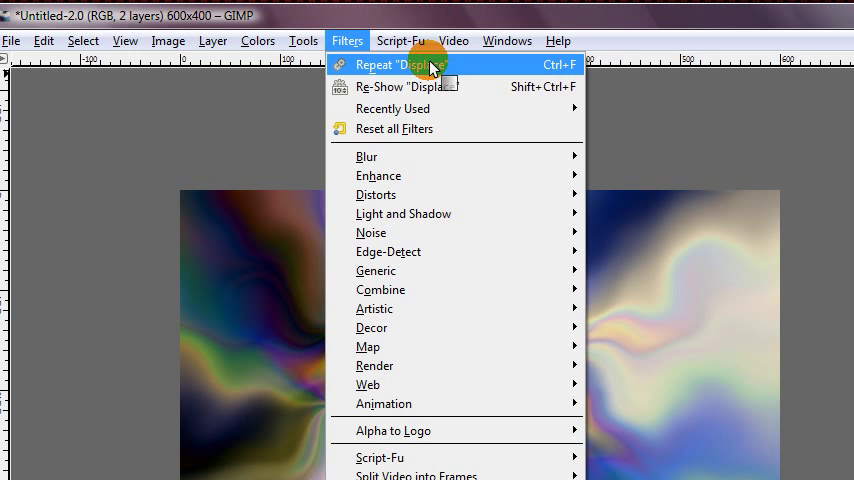
{"action": "mouse_move", "coordinate": [438, 88]}
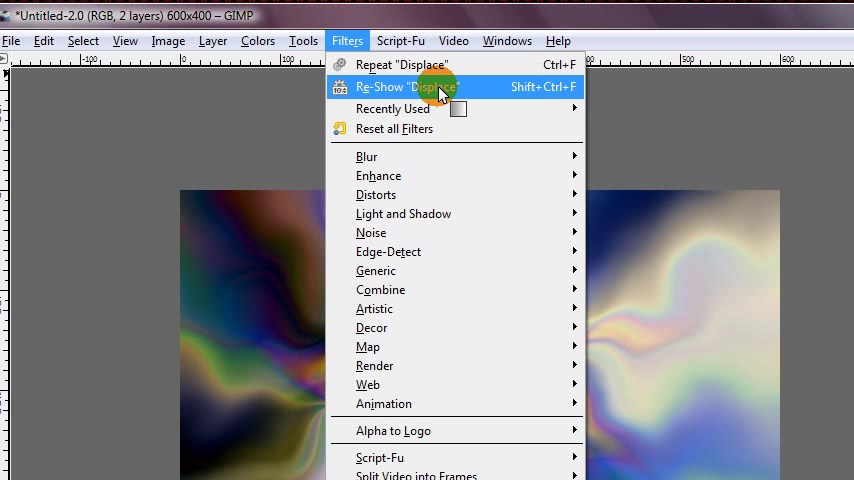
{"action": "mouse_move", "coordinate": [400, 64]}
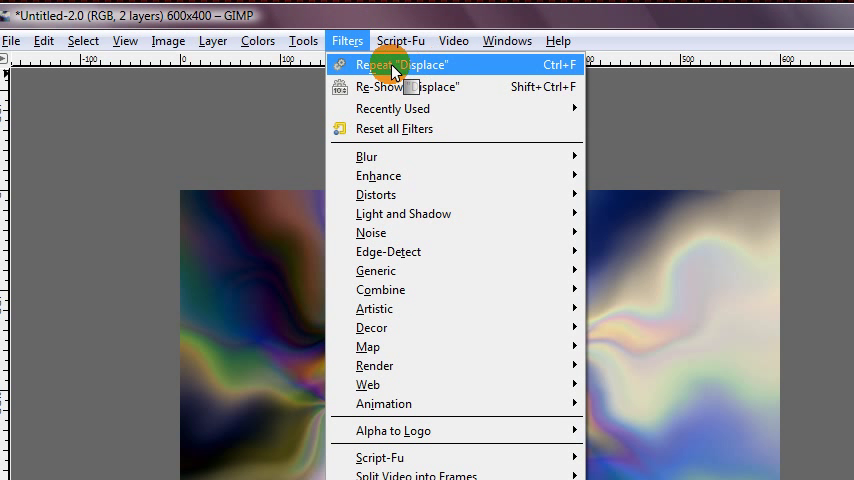
{"action": "mouse_move", "coordinate": [424, 66]}
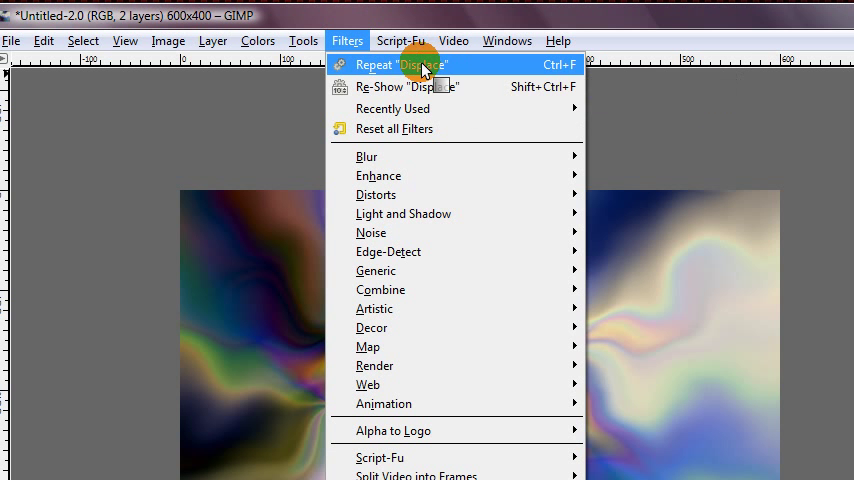
{"action": "mouse_move", "coordinate": [524, 70]}
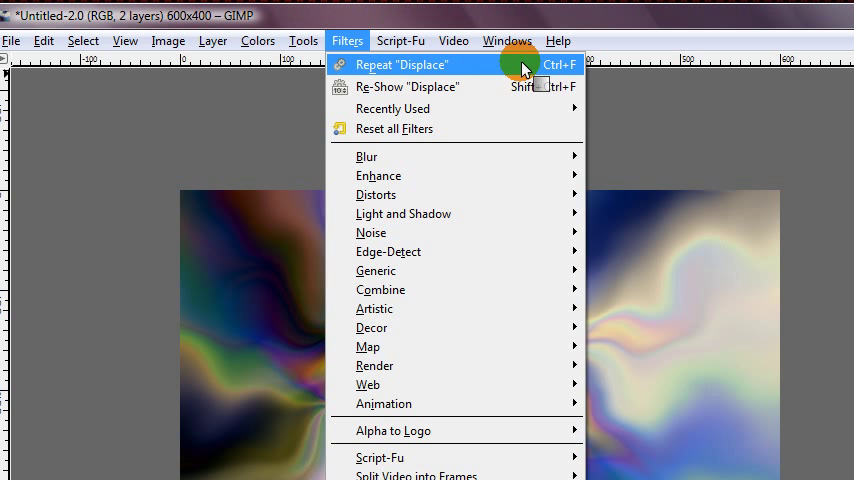
{"action": "mouse_move", "coordinate": [356, 24]}
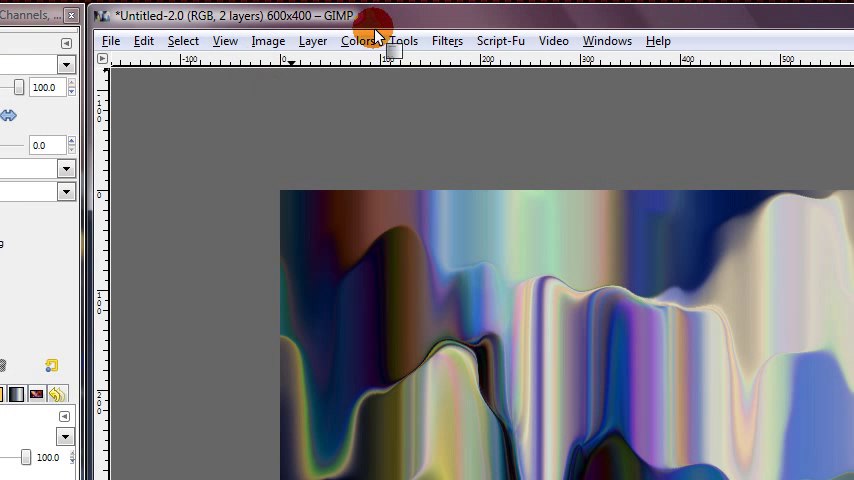
Color Balance the midtones to Red 82 and Green about -62 for a magenta tint.
{"action": "left_click", "coordinate": [356, 40]}
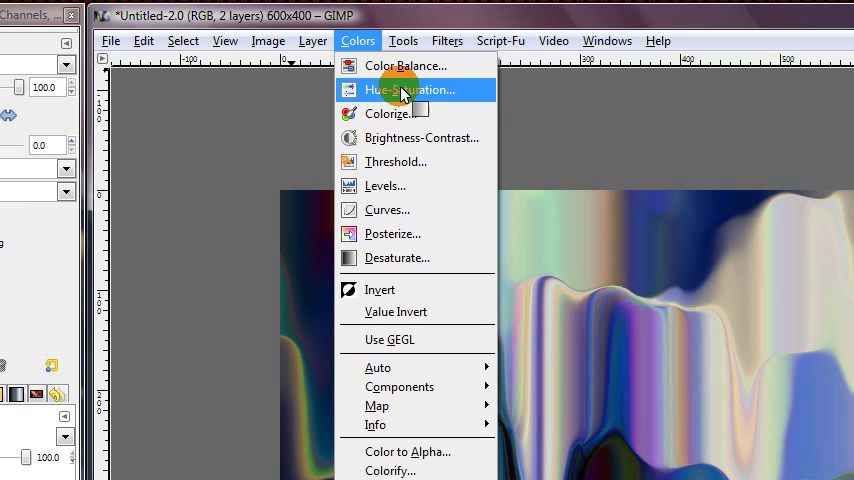
{"action": "left_click", "coordinate": [404, 66]}
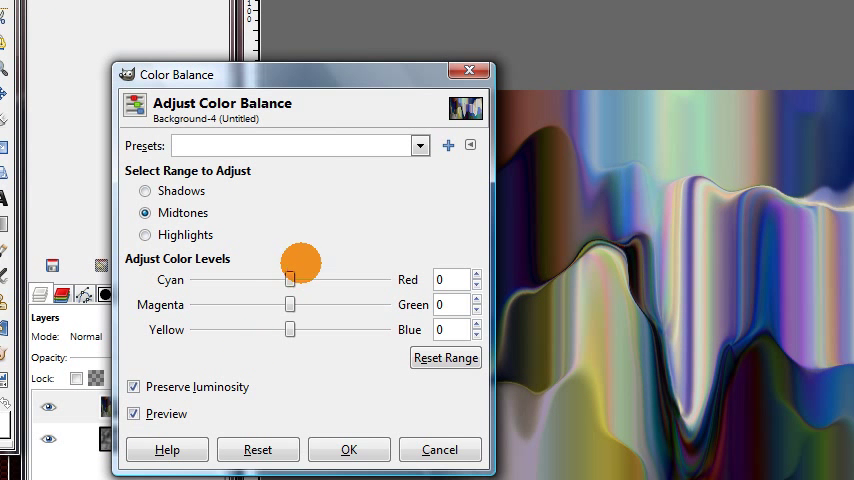
{"action": "left_click_drag", "start_coordinate": [290, 280], "coordinate": [364, 280]}
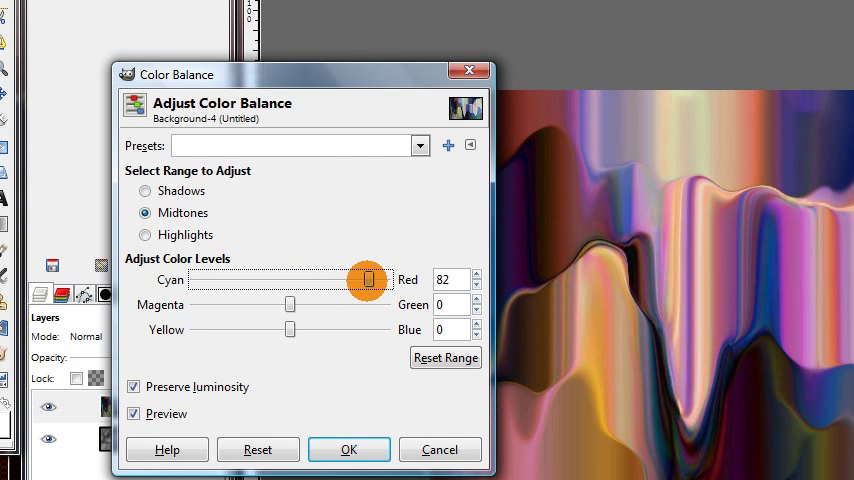
{"action": "left_click_drag", "start_coordinate": [290, 304], "coordinate": [248, 298]}
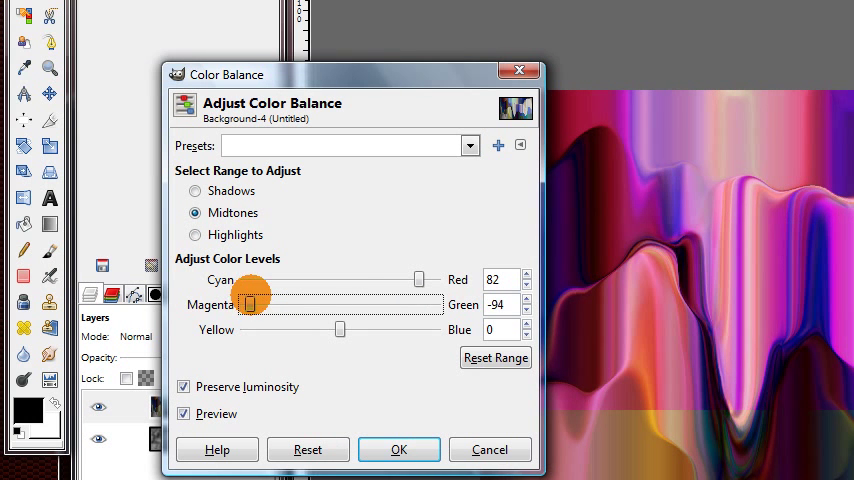
{"action": "left_click_drag", "start_coordinate": [248, 304], "coordinate": [280, 304]}
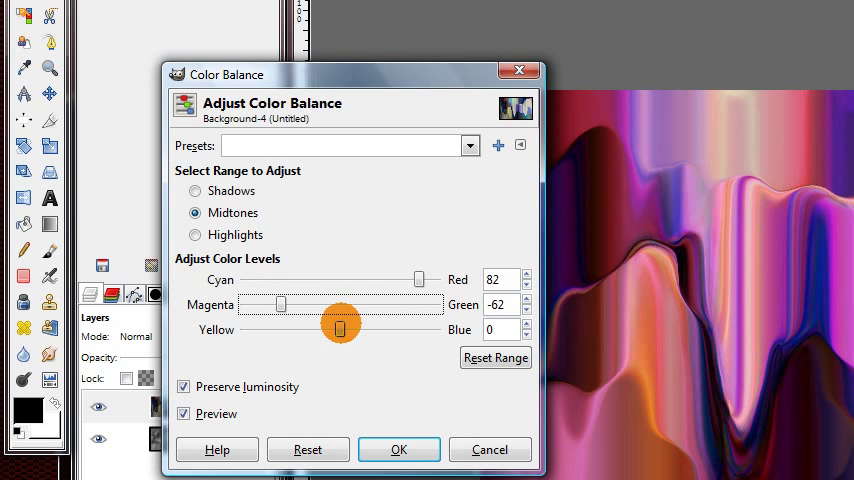
{"action": "left_click_drag", "start_coordinate": [340, 322], "coordinate": [296, 330]}
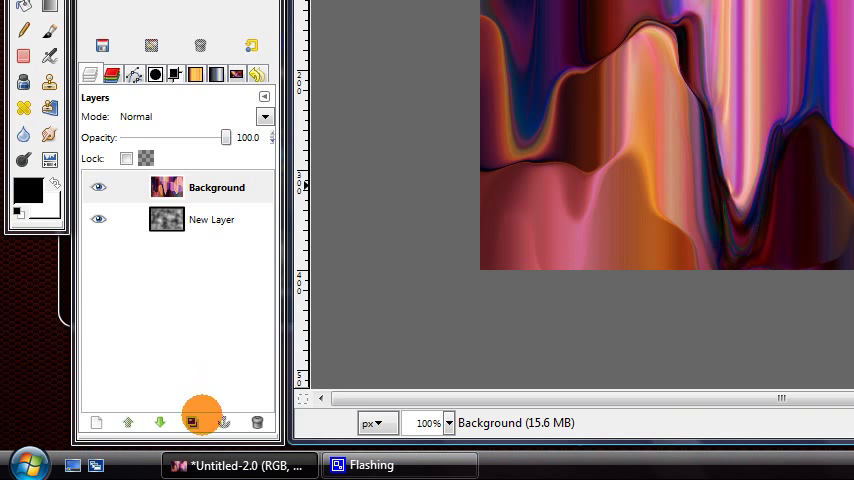
Duplicate the layer, Gaussian Blur it, and blend it as Screen/Overlay at 60% opacity.
{"action": "left_click", "coordinate": [192, 422]}
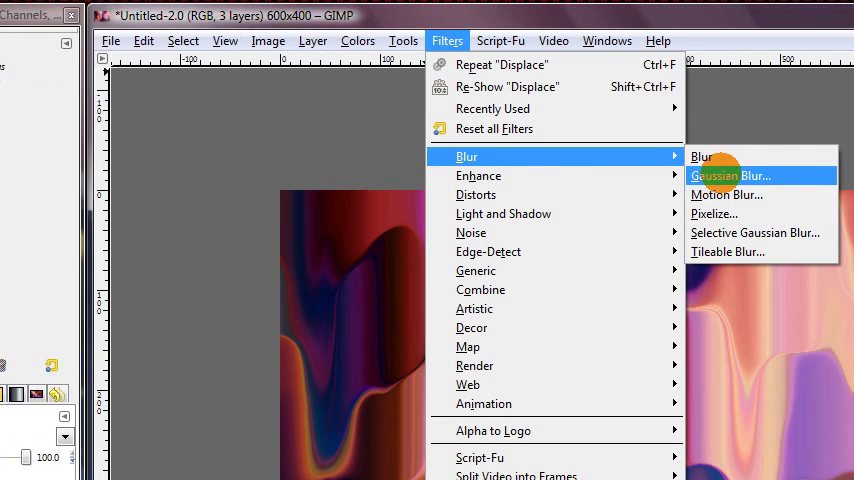
{"action": "left_click", "coordinate": [730, 176]}
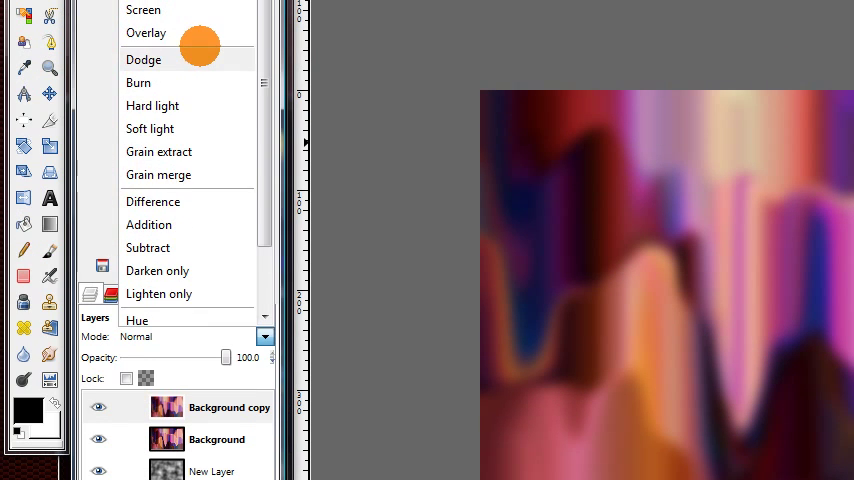
{"action": "left_click", "coordinate": [144, 8]}
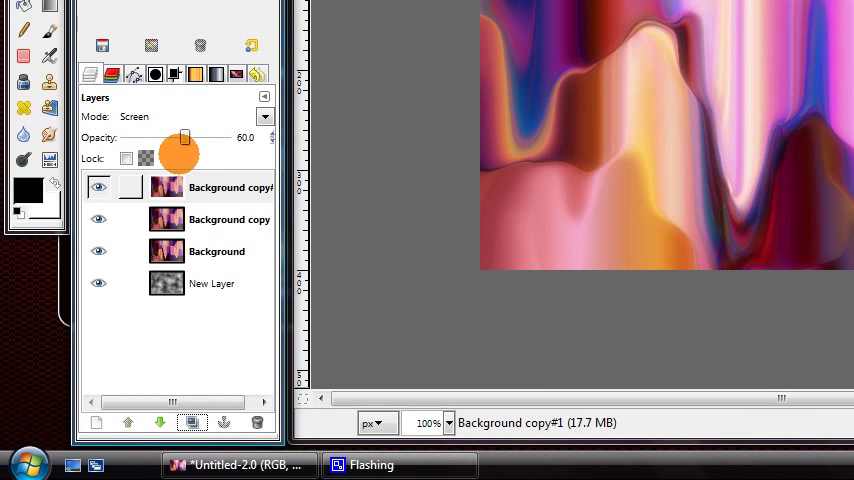
{"action": "left_click", "coordinate": [264, 116]}
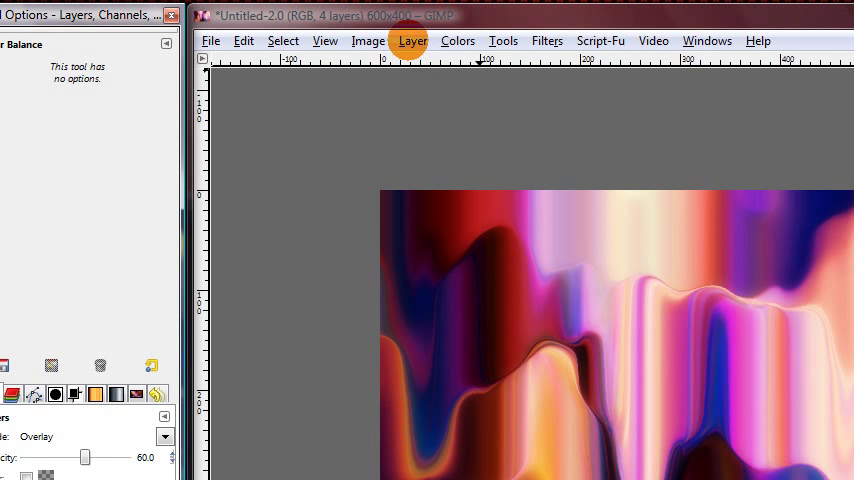
Create a New from Visible layer merging the glowing image on top of the stack.
{"action": "left_click", "coordinate": [412, 40]}
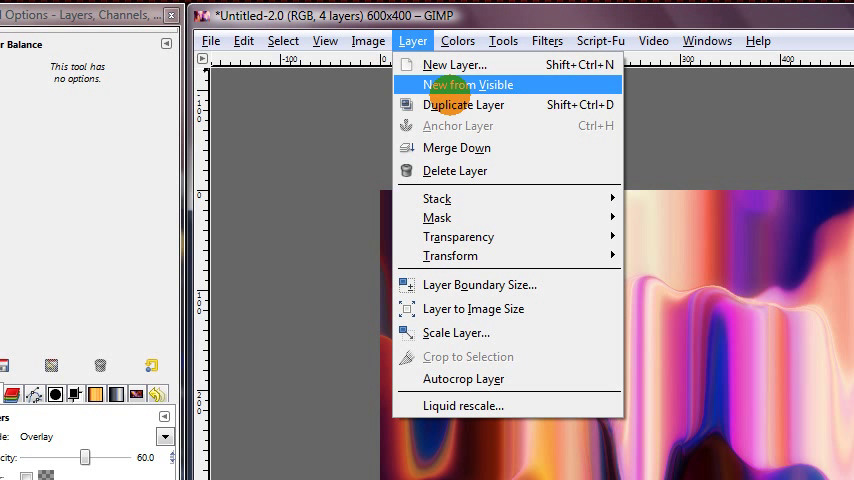
{"action": "left_click", "coordinate": [468, 84]}
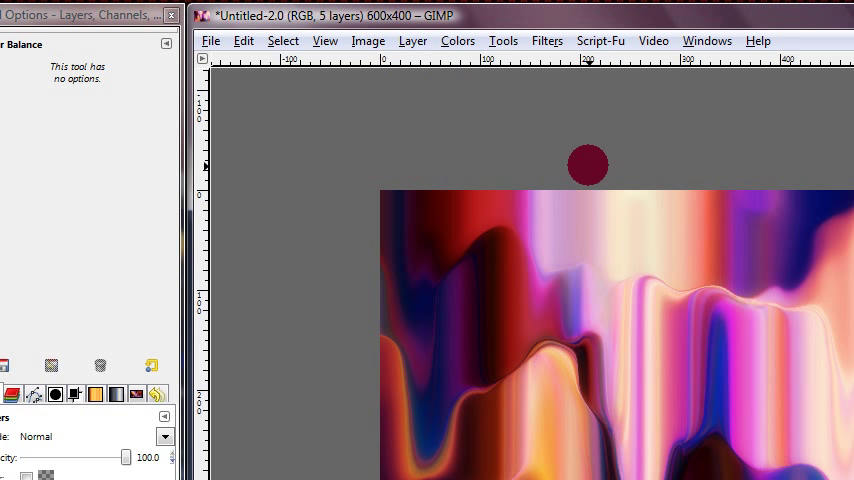
{"action": "left_click", "coordinate": [348, 40]}
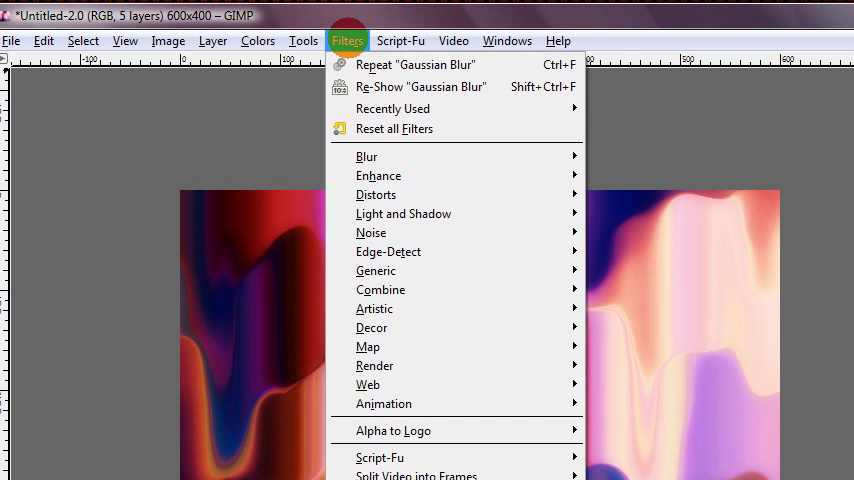
{"action": "mouse_move", "coordinate": [380, 176]}
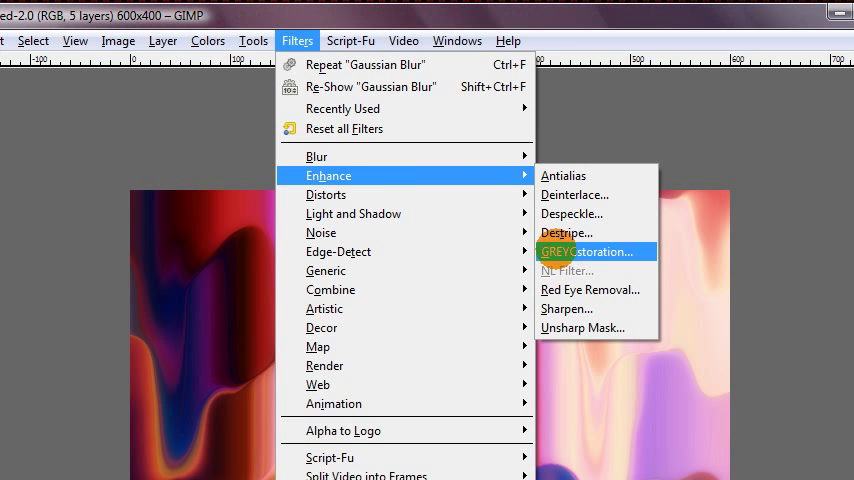
{"action": "mouse_move", "coordinate": [592, 252]}
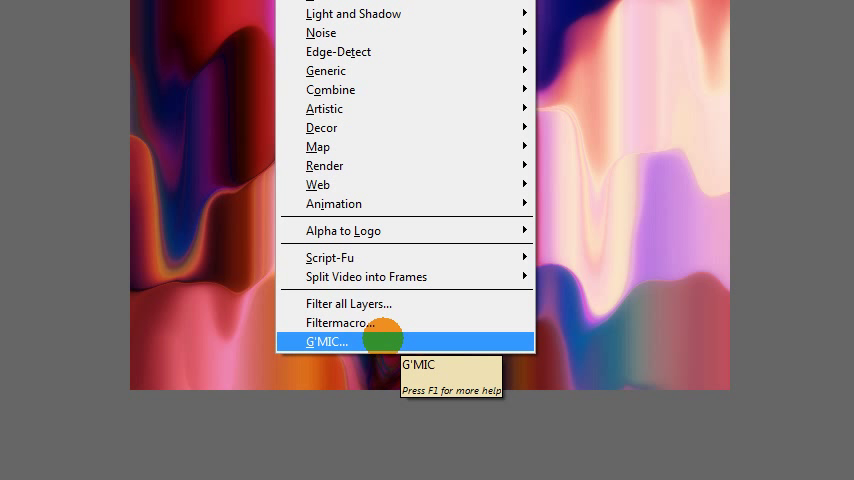
{"action": "mouse_move", "coordinate": [328, 340]}
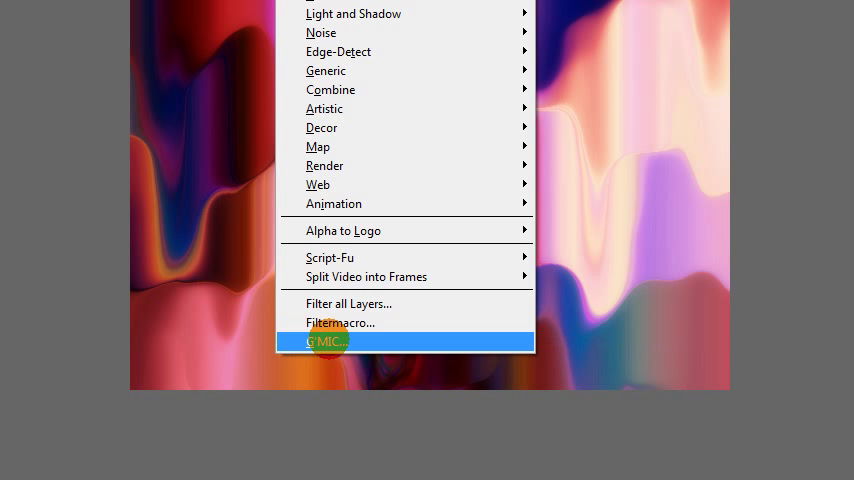
{"action": "mouse_move", "coordinate": [324, 340]}
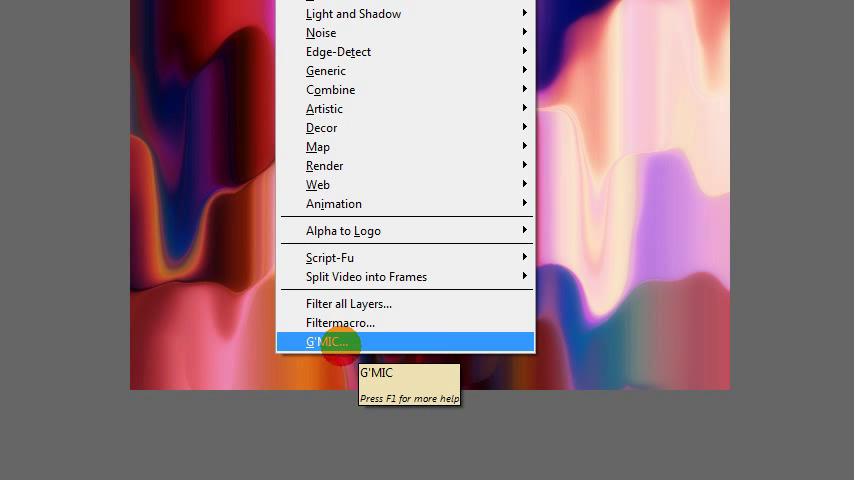
Apply G'MIC Enhancement > Anisotropic smoothing to the merged layer.
{"action": "left_click", "coordinate": [328, 340]}
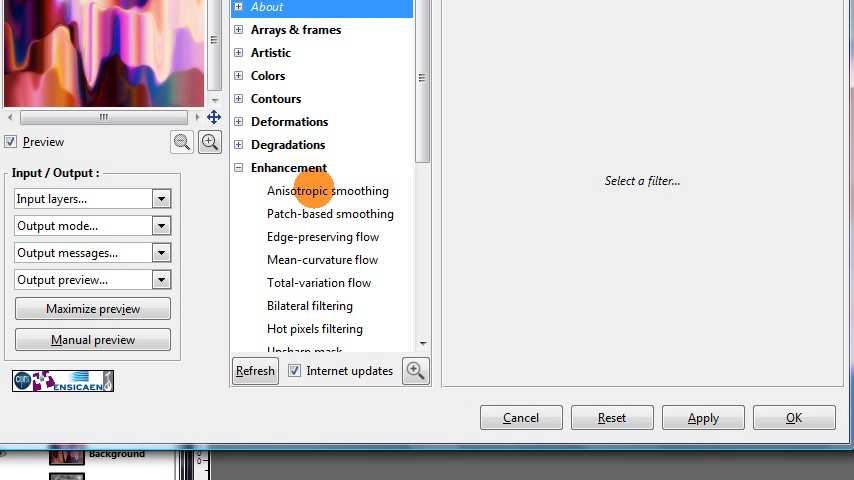
{"action": "left_click", "coordinate": [328, 190]}
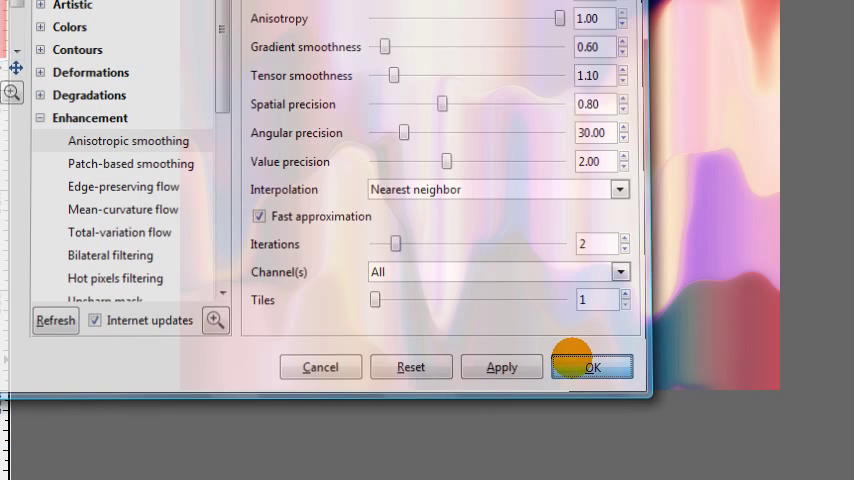
{"action": "left_click", "coordinate": [592, 368]}
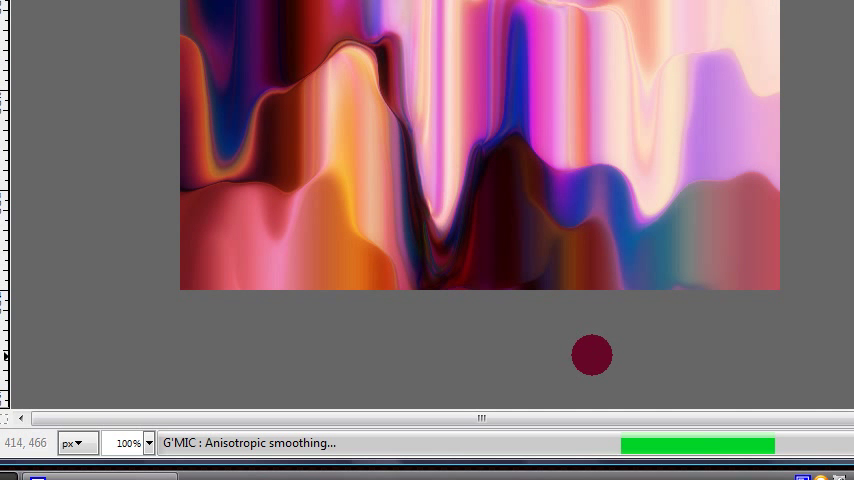